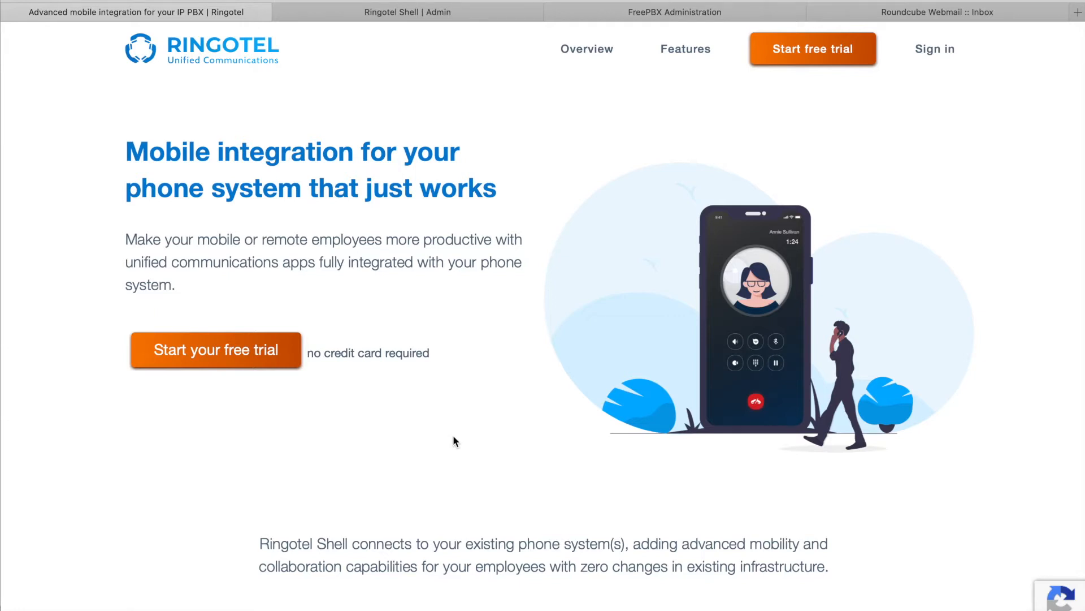
# Step: Start the Essentials plan's free 14-day trial and reach the sign-up form
pyautogui.scroll(-3)
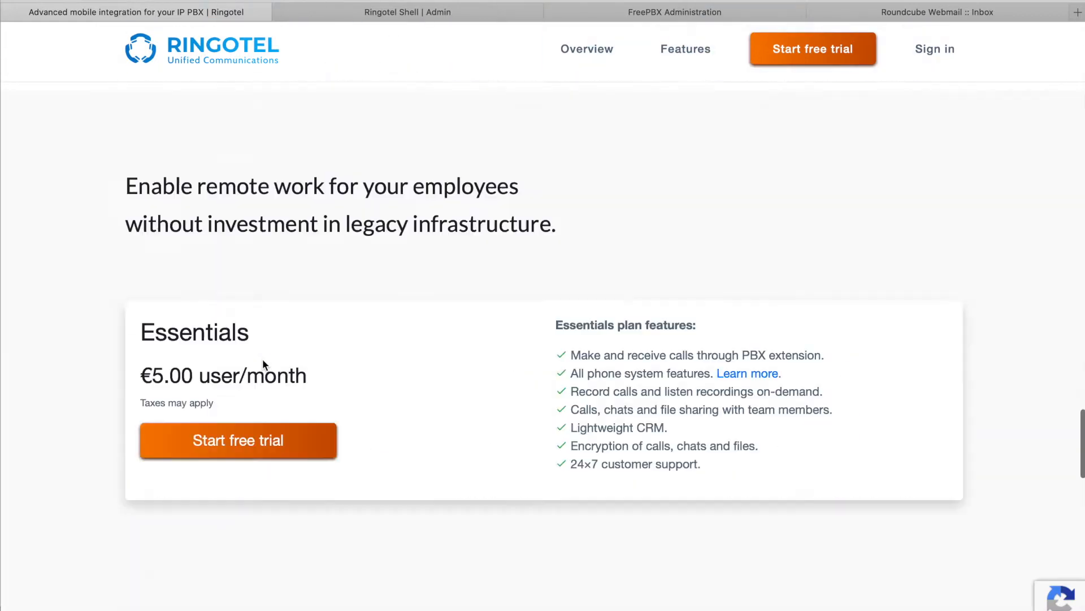
pyautogui.click(238, 440)
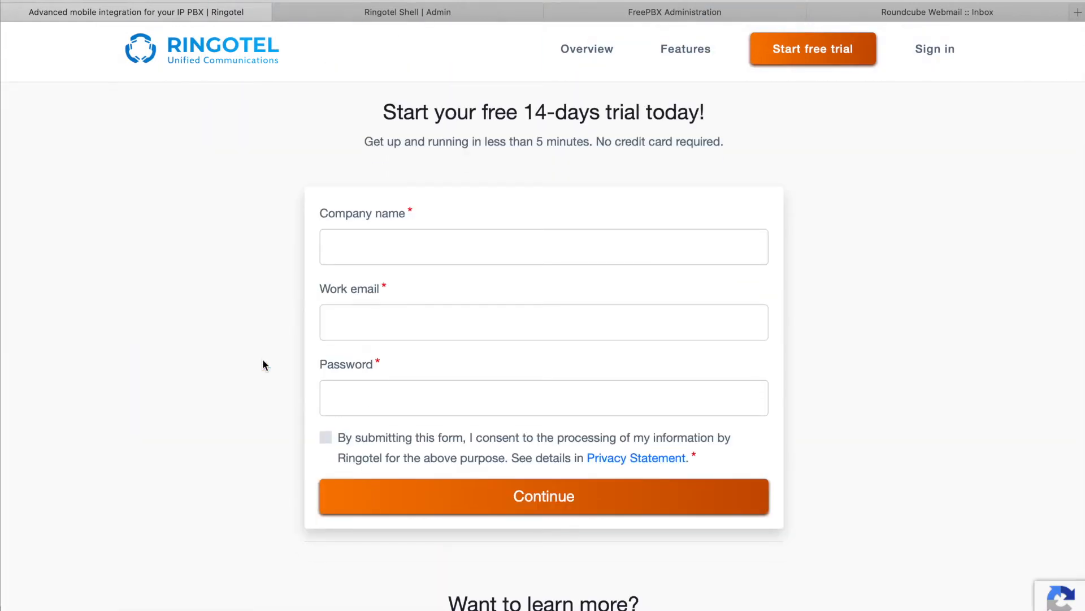
pyautogui.click(401, 12)
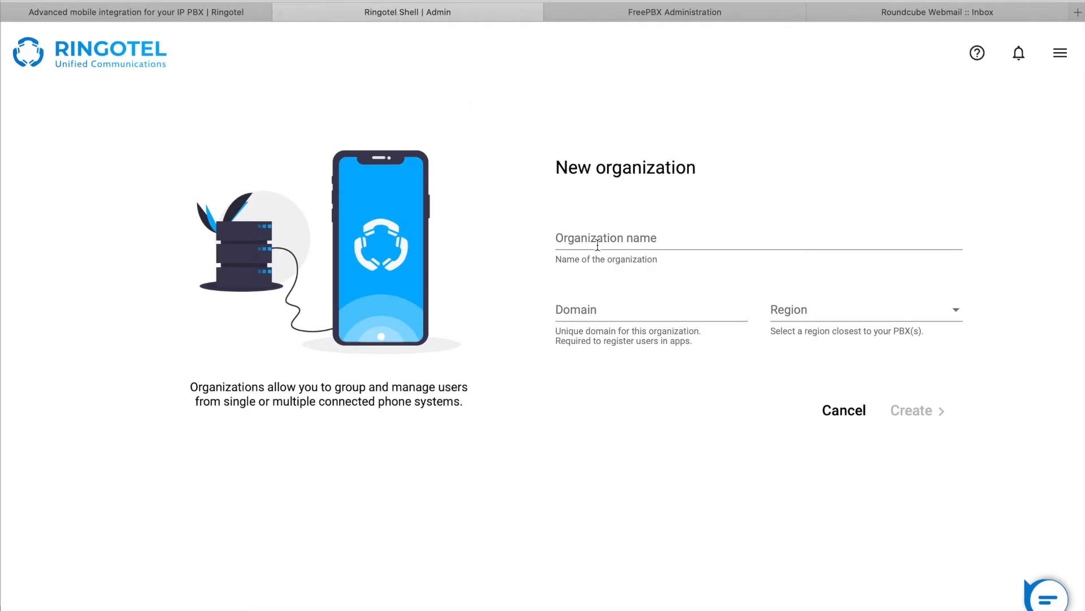
# Step: Create organization 'Sipsnet' with domain 'sipsnet' in region Europe (London)
pyautogui.write('Sipsnet')
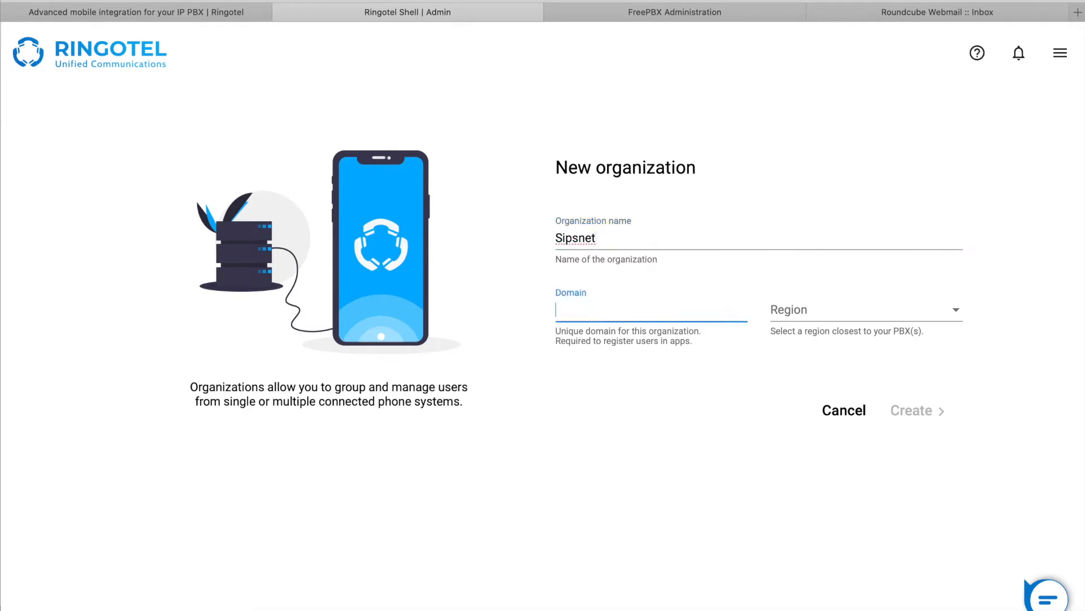
pyautogui.write('sips')
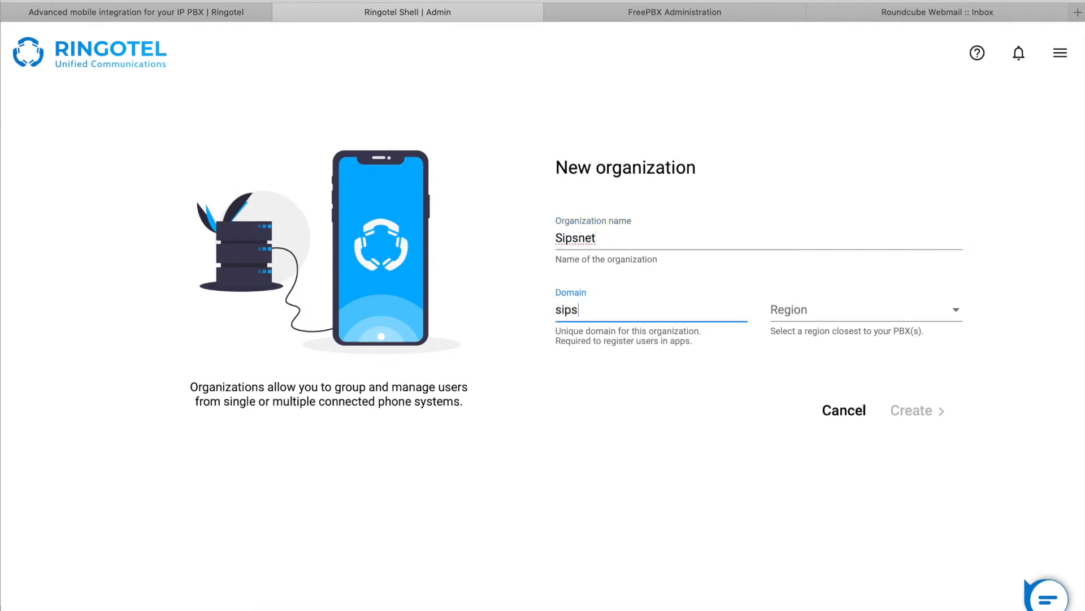
pyautogui.write('net')
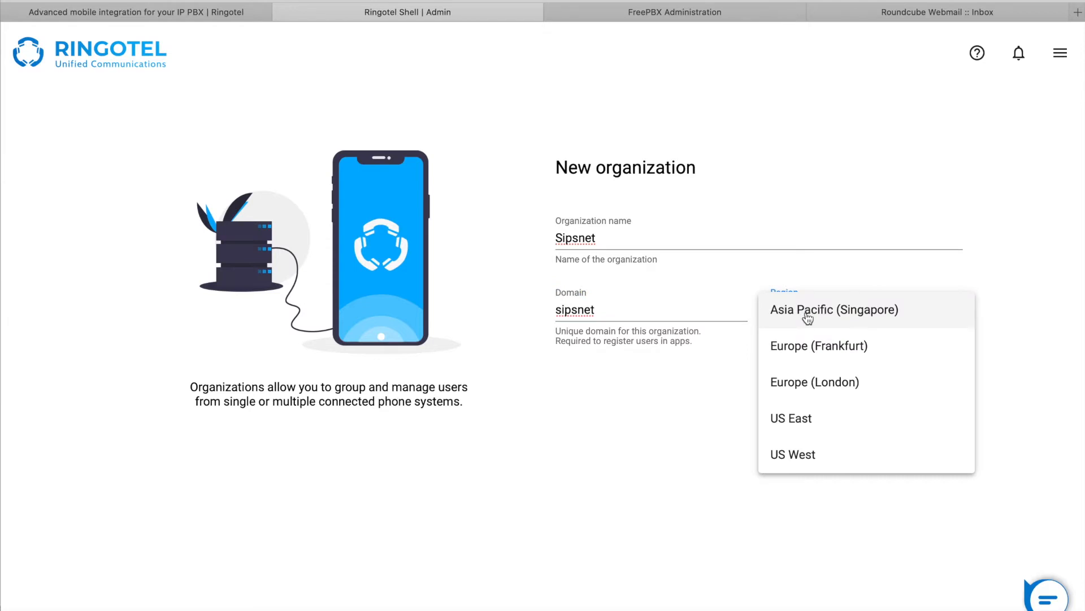
pyautogui.click(815, 382)
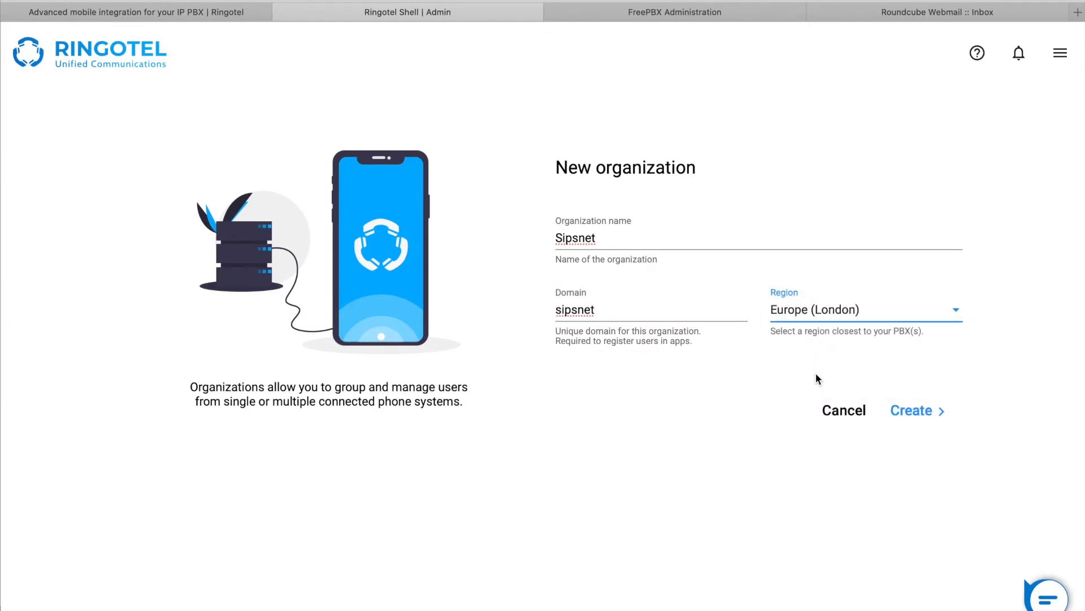
pyautogui.moveTo(856, 395)
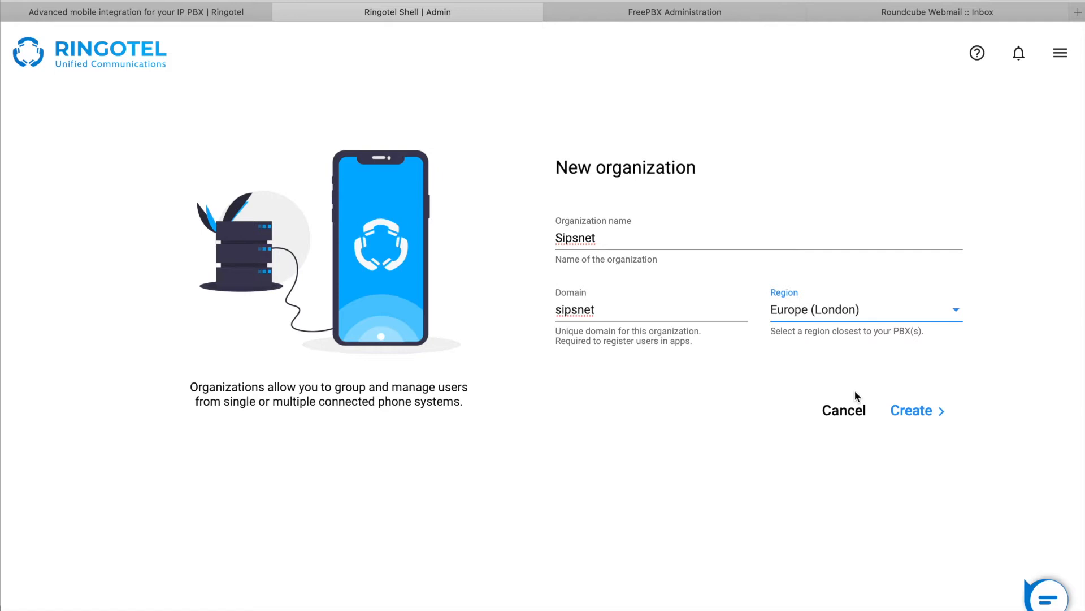
pyautogui.click(912, 410)
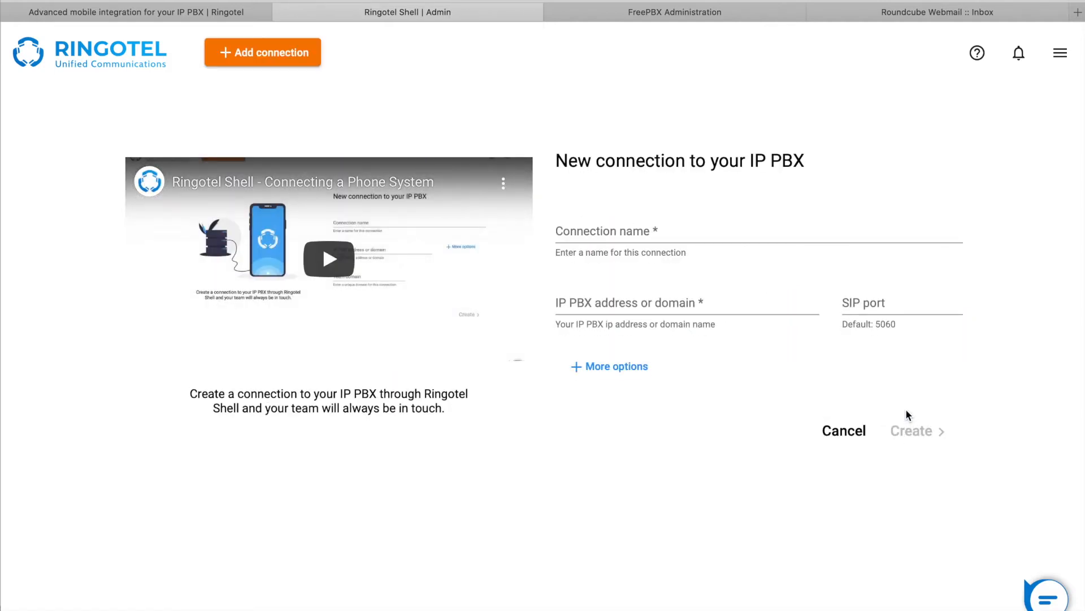
# Step: Create connection 'MyPBX' to pbx-07a.sipsnet.net, port 5160, protocol SIP (UDP)
pyautogui.click(730, 229)
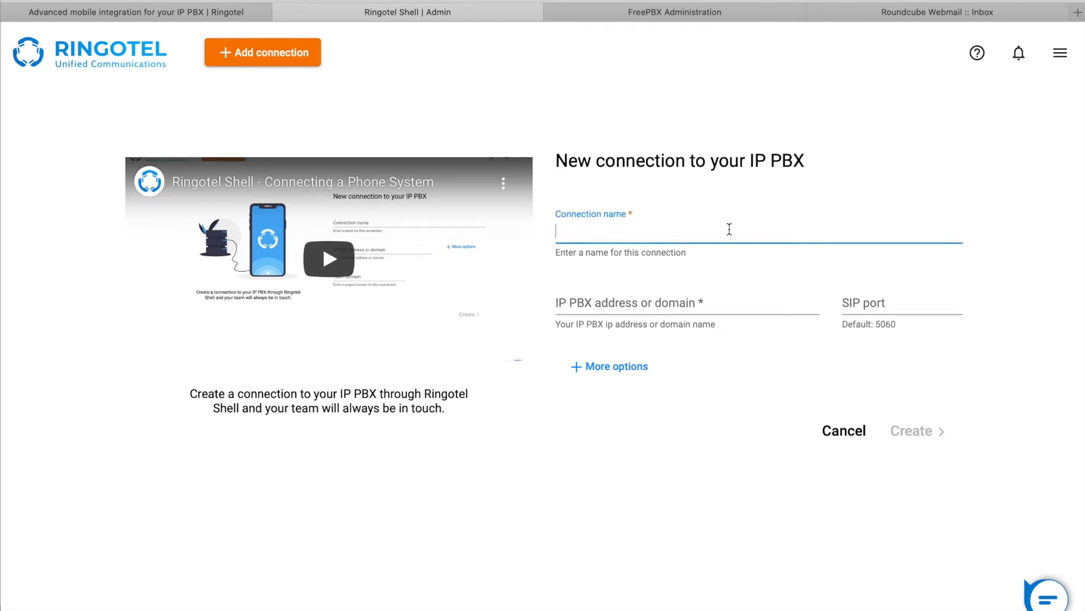
pyautogui.write('MyPBX')
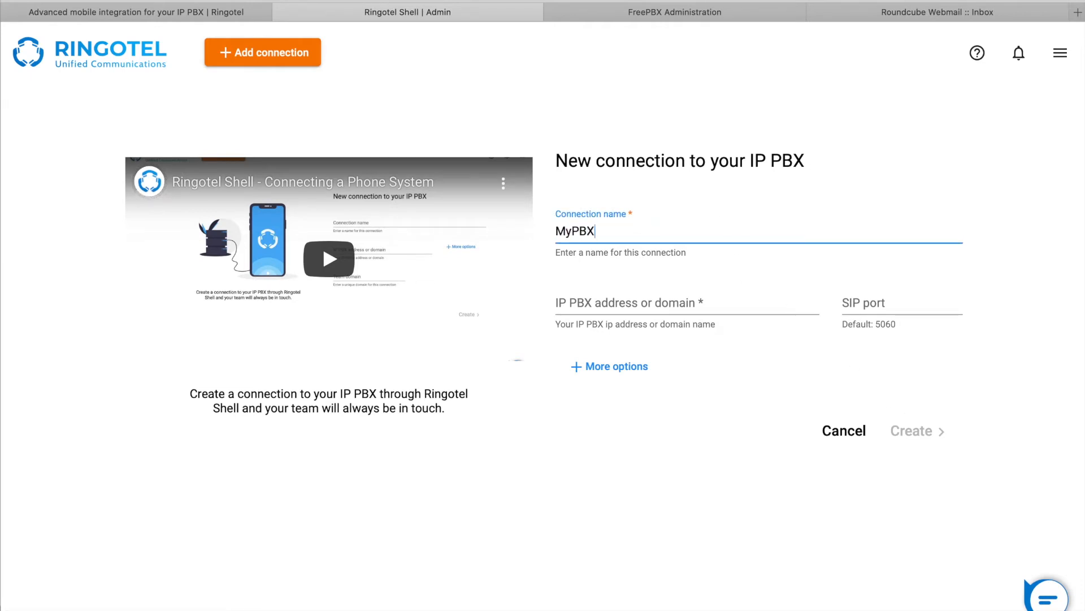
pyautogui.write('pbx-07a.sipsnet.net')
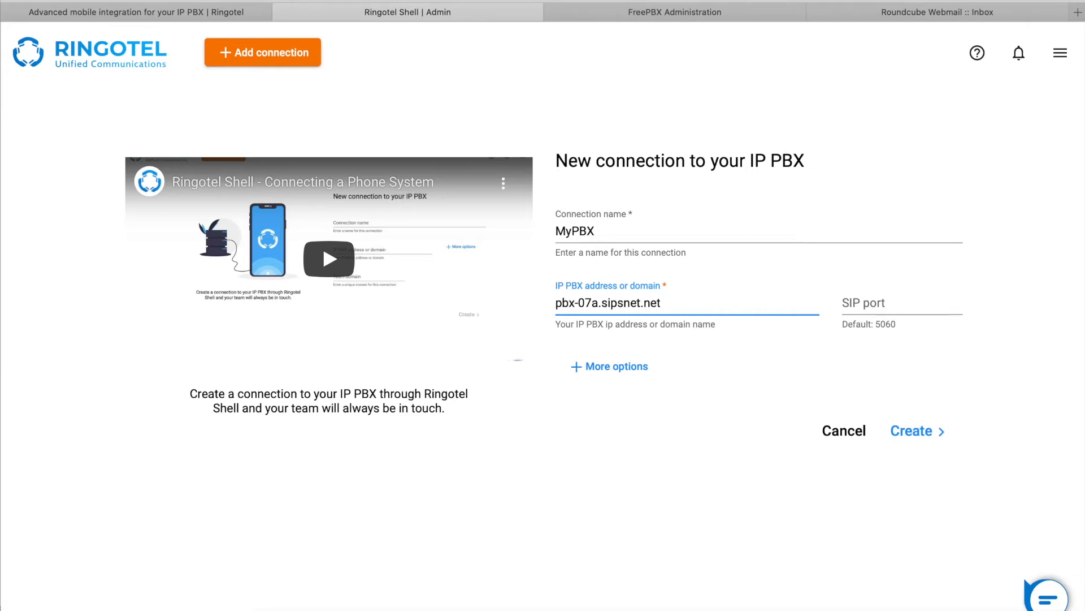
pyautogui.write('5160')
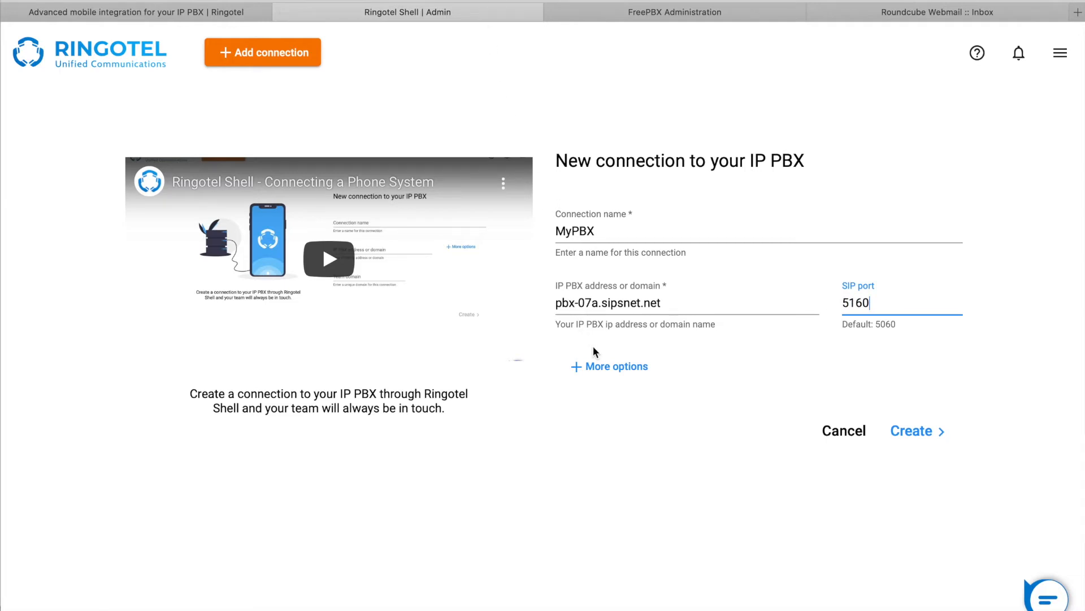
pyautogui.click(609, 365)
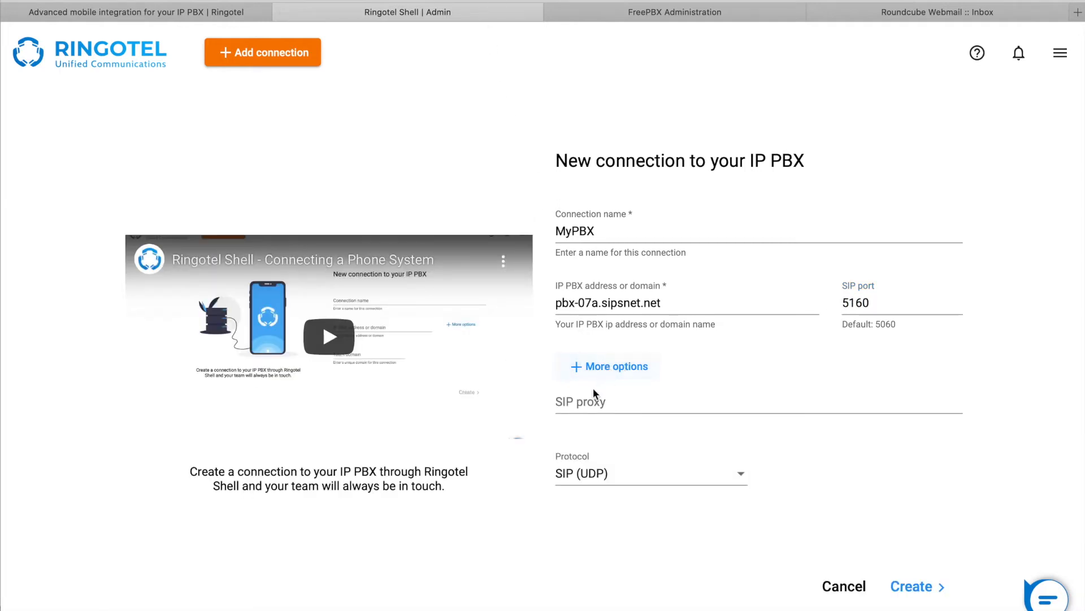
pyautogui.click(608, 482)
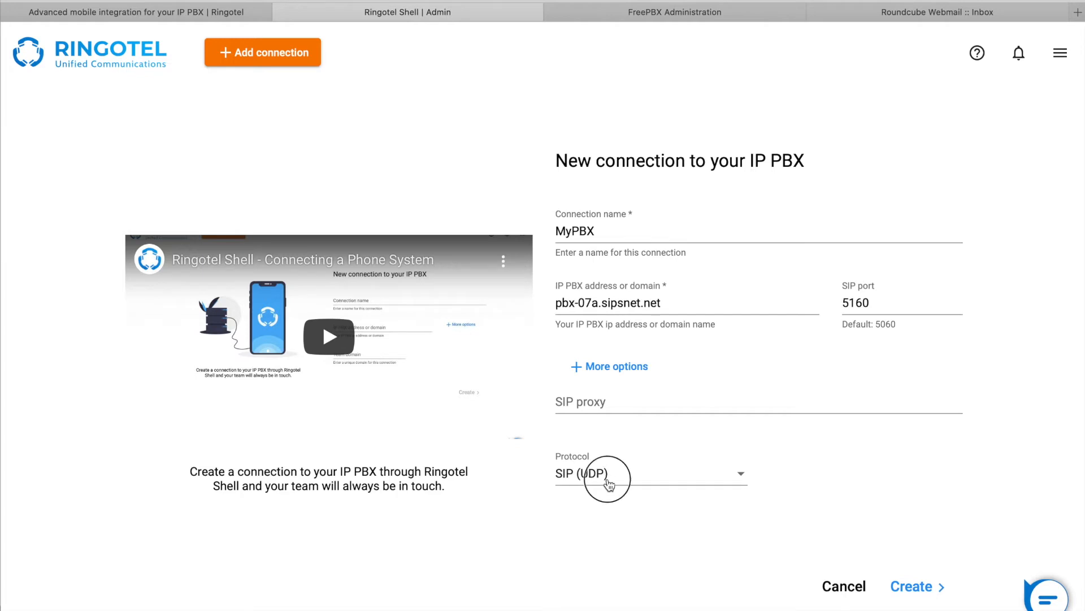
pyautogui.click(609, 475)
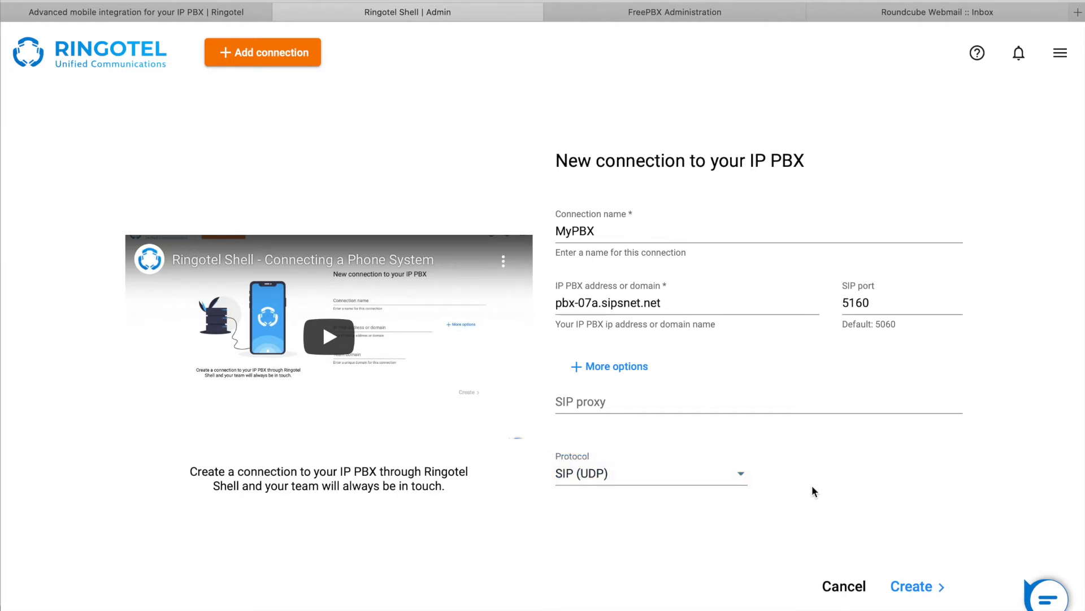
pyautogui.click(913, 586)
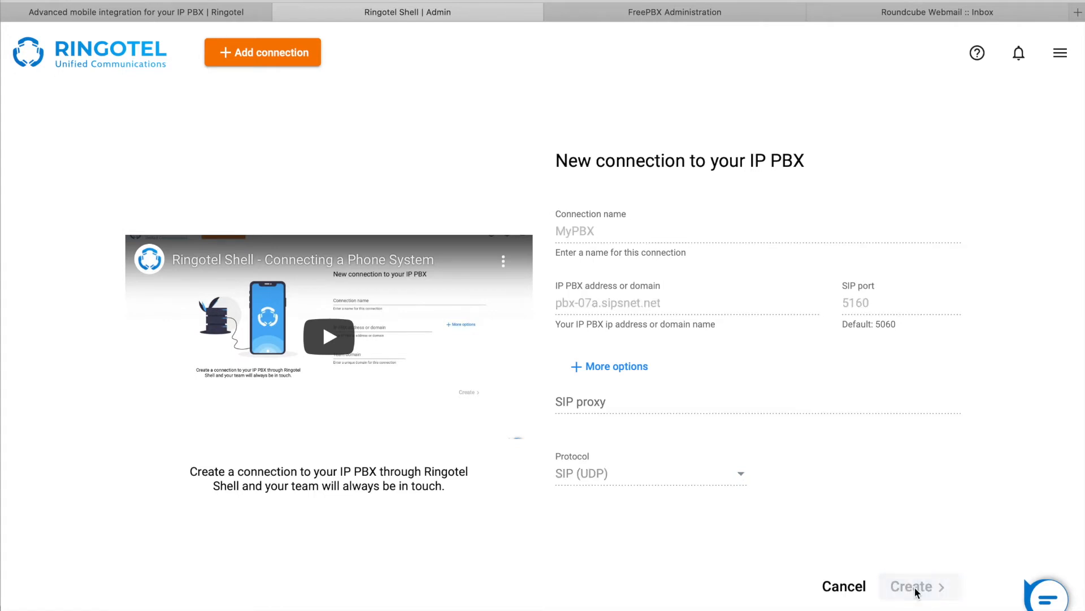
pyautogui.click(917, 586)
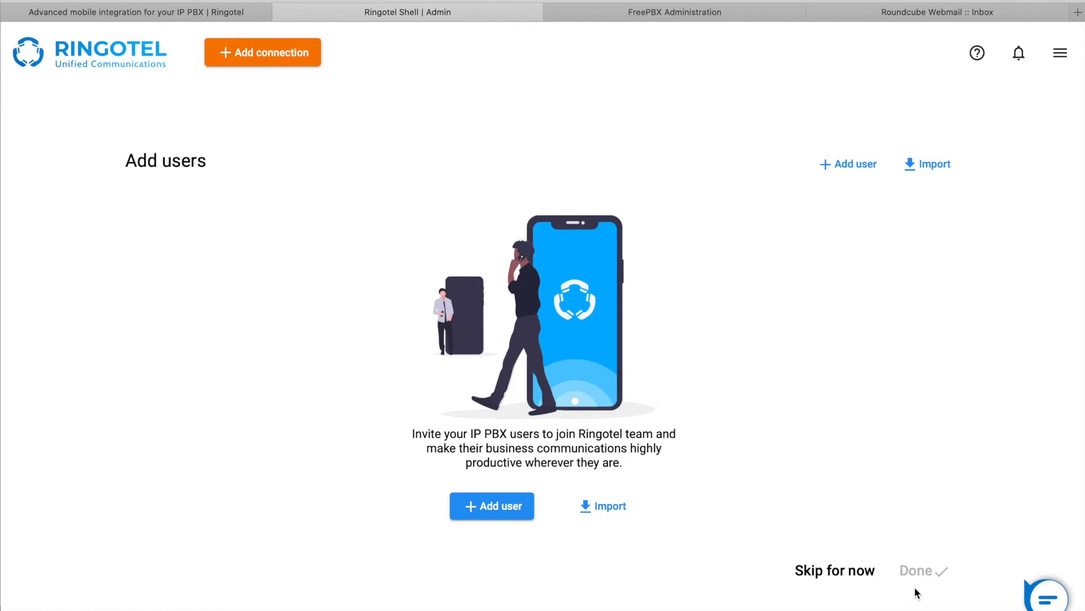
pyautogui.moveTo(702, 567)
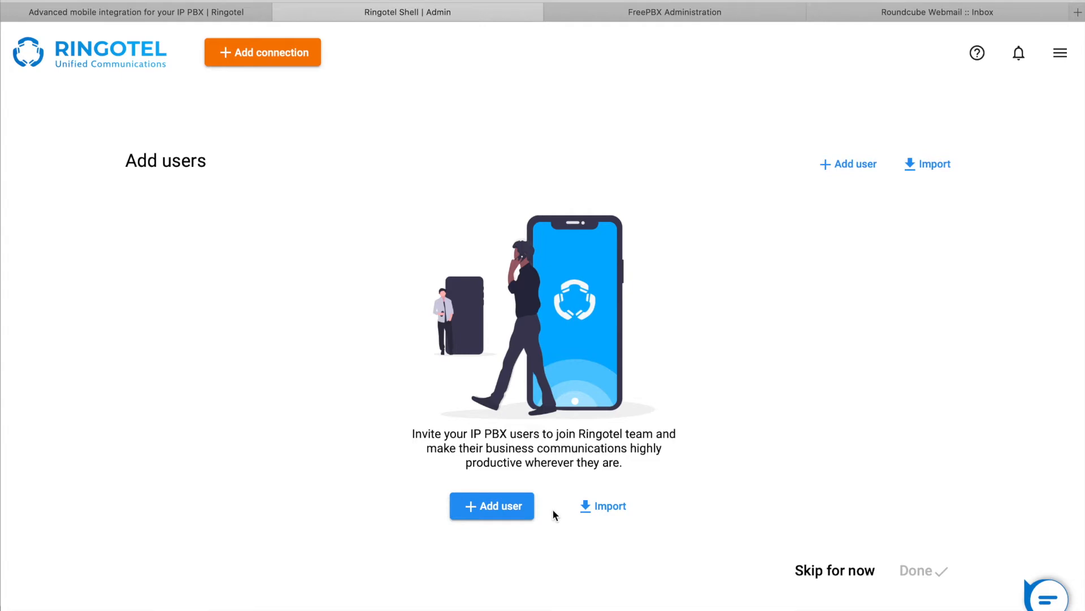
pyautogui.moveTo(561, 505)
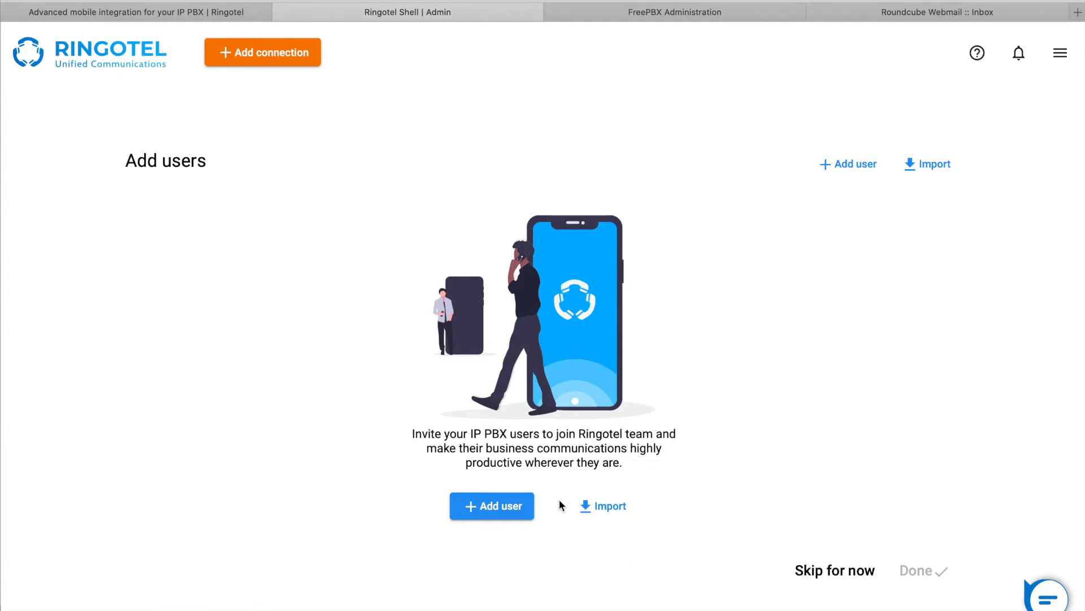
# Step: Open the Import users from CSV dialog on the Add users page
pyautogui.click(610, 506)
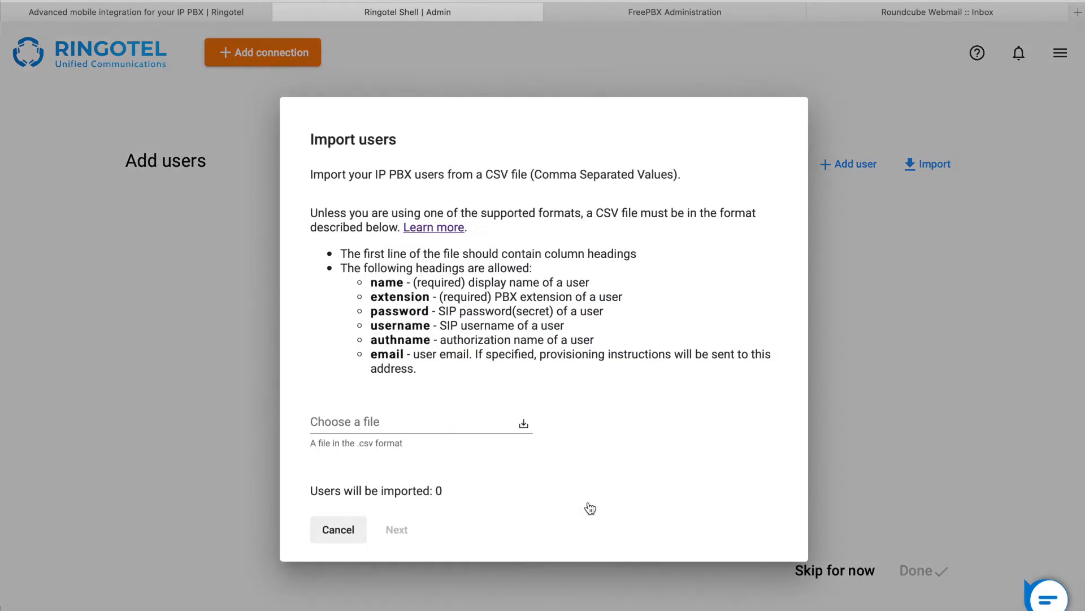
pyautogui.moveTo(447, 389)
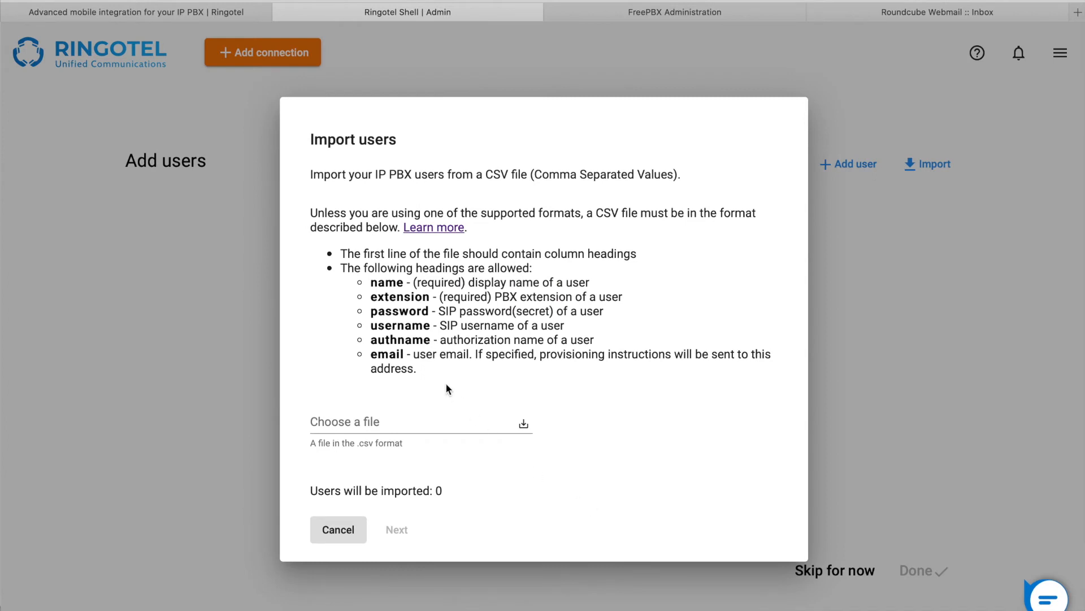
pyautogui.moveTo(411, 400)
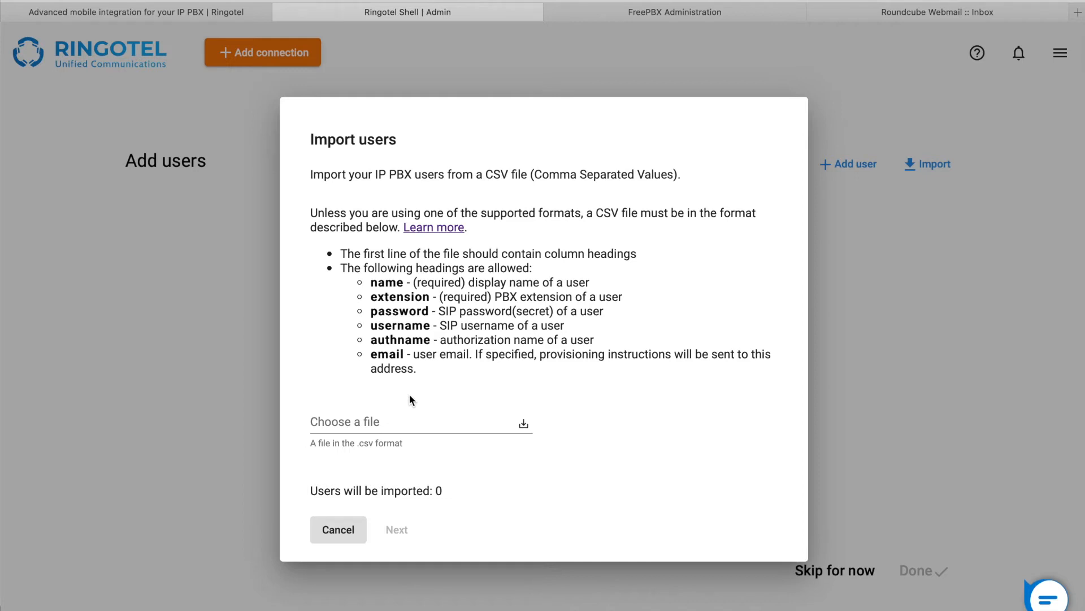
# Step: Switch to the FreePBX extensions list and open the Admin menu
pyautogui.click(674, 12)
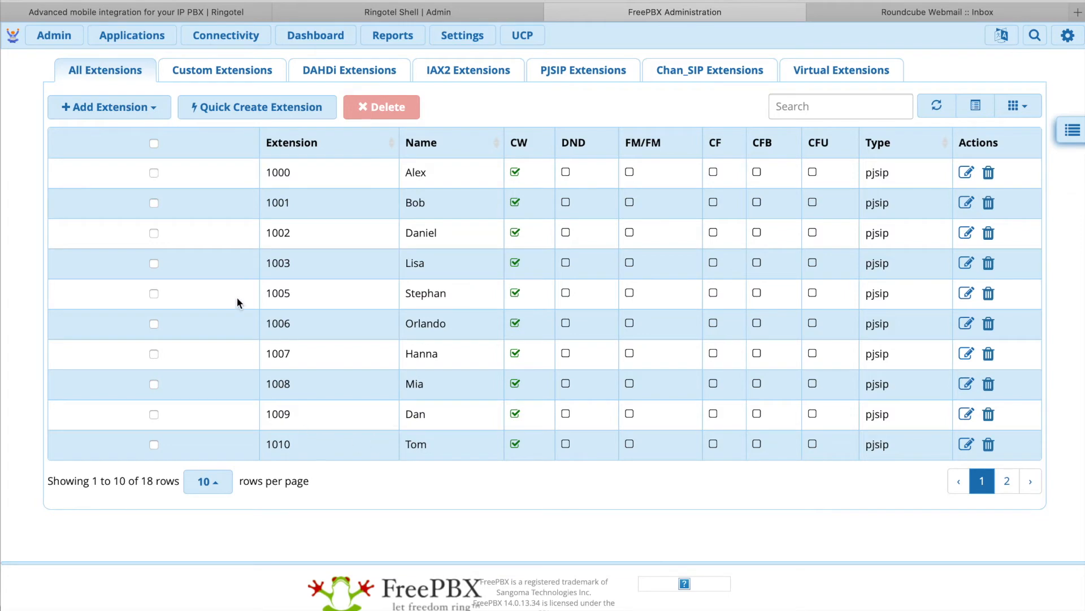
pyautogui.moveTo(289, 152)
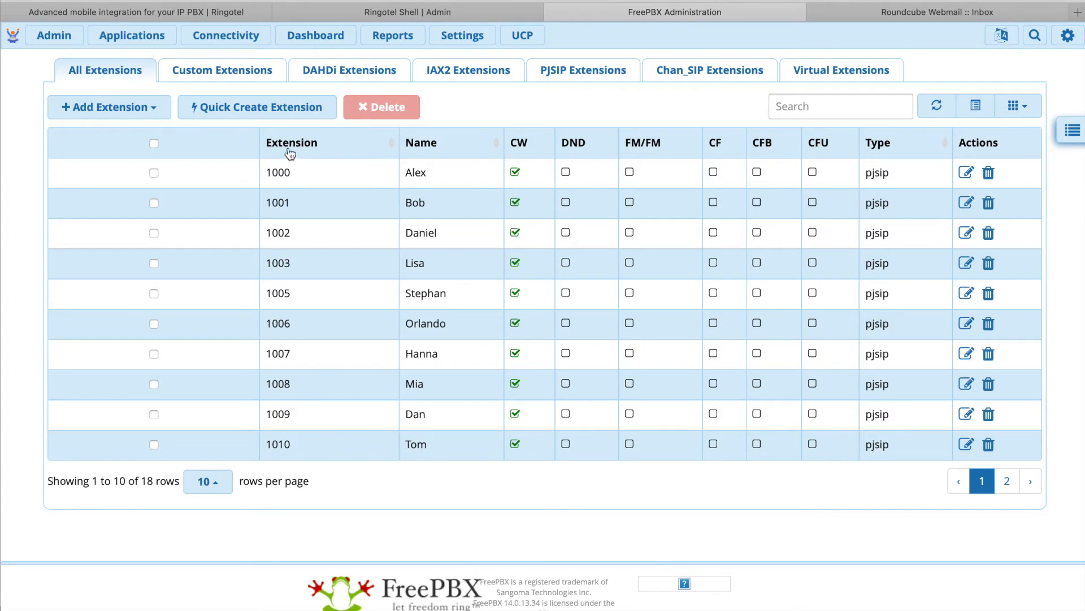
pyautogui.click(54, 35)
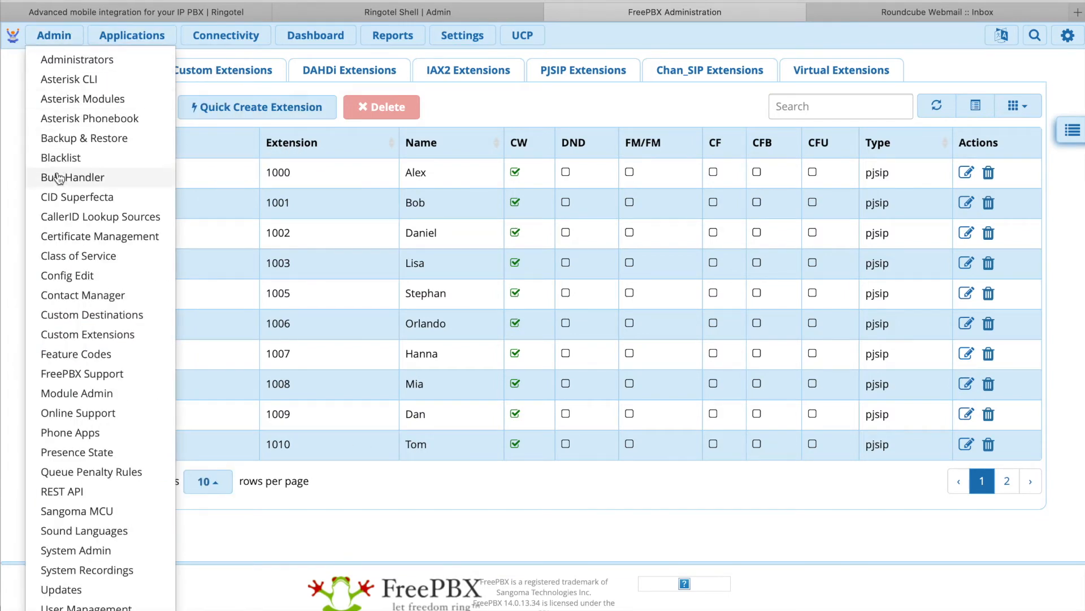
# Step: Download the extensions CSV from Admin > Bulk Handler's Export tab
pyautogui.click(71, 177)
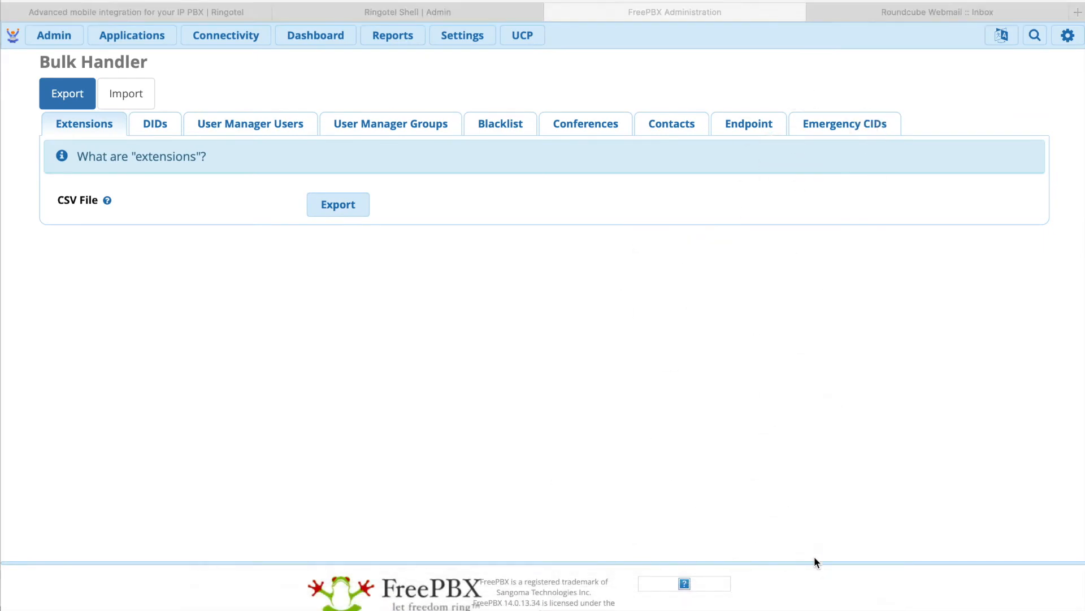
pyautogui.click(338, 205)
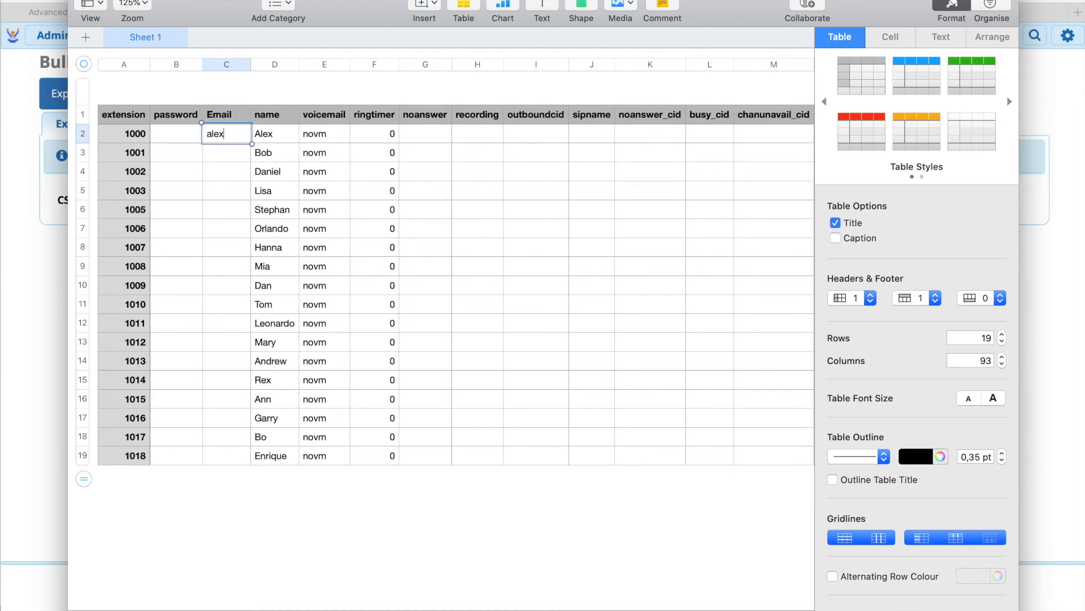
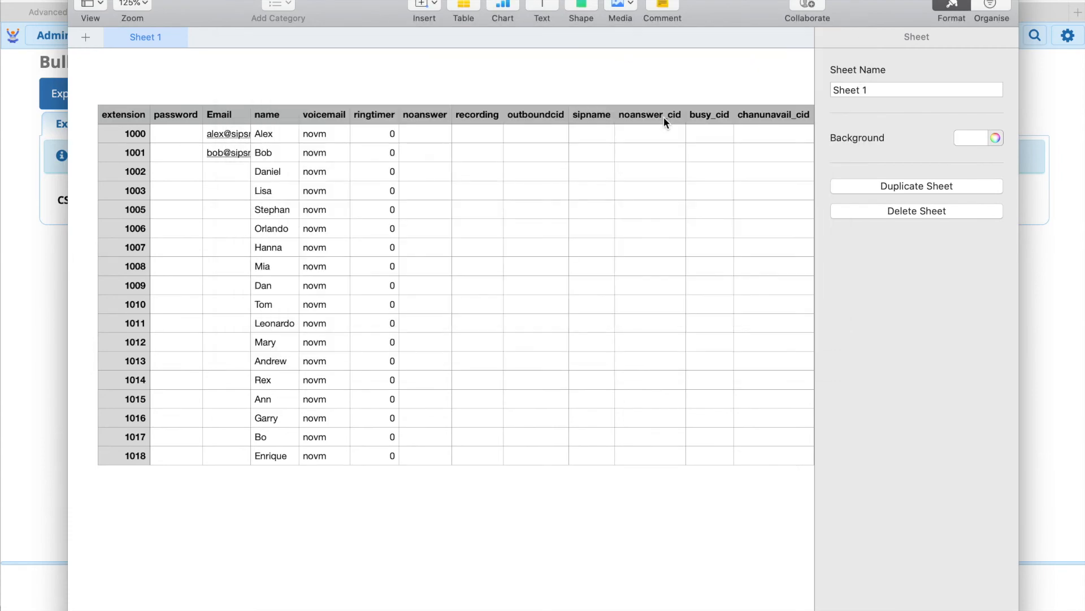
pyautogui.click(407, 12)
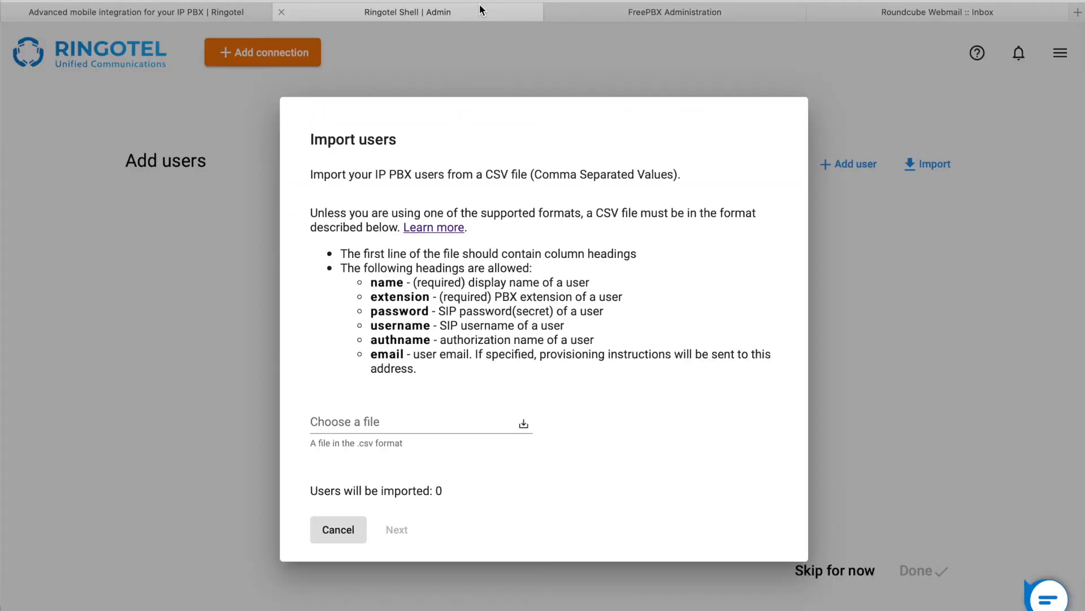
# Step: Load extensions-2.csv from Downloads and continue to its 18 users
pyautogui.click(431, 423)
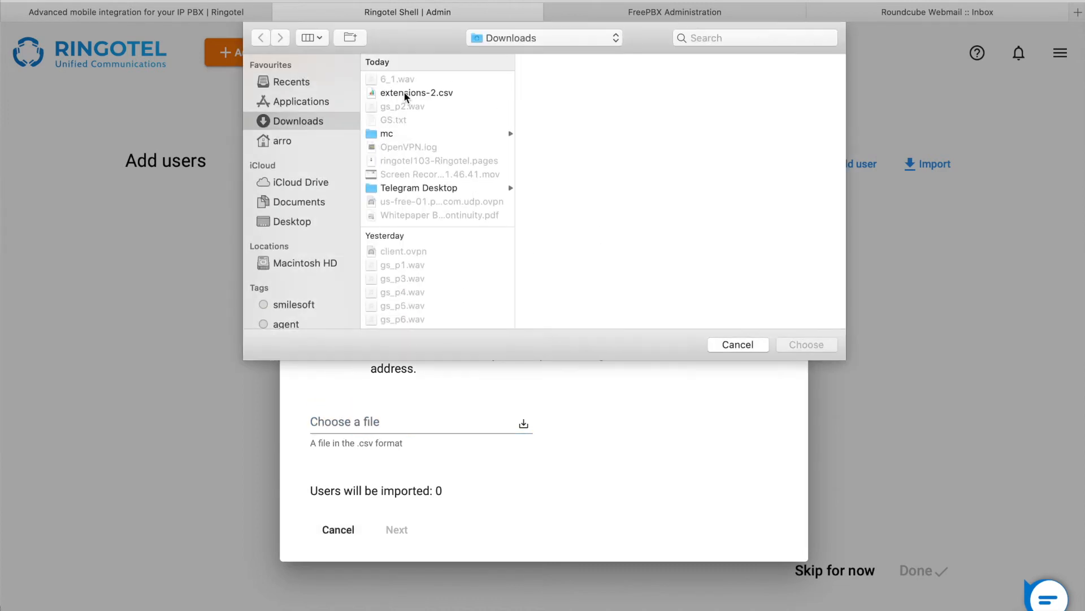
pyautogui.doubleClick(417, 92)
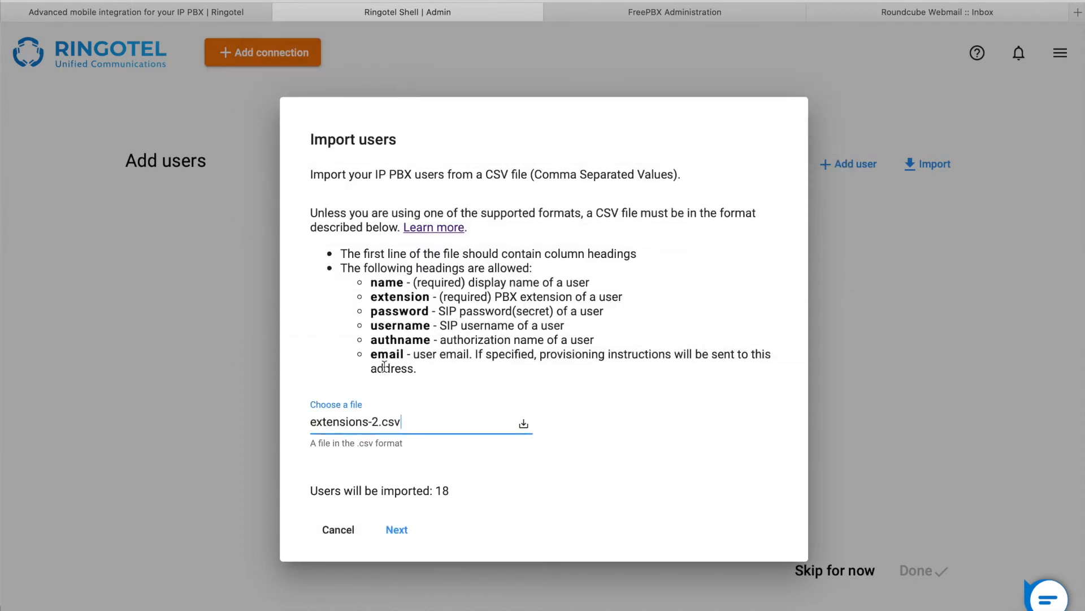
pyautogui.click(397, 529)
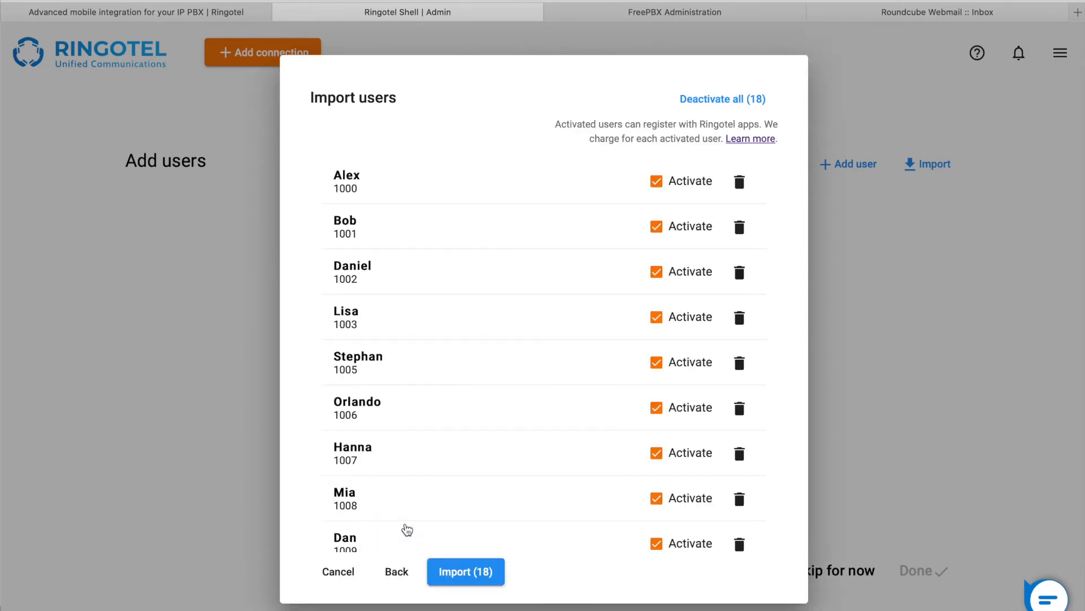
pyautogui.scroll(-3)
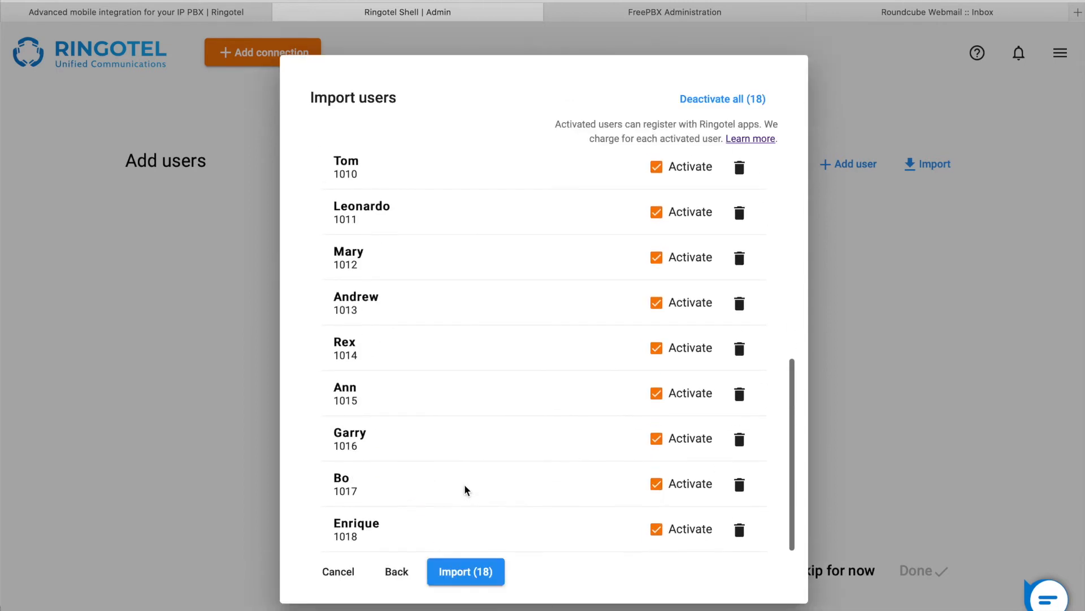
pyautogui.scroll(3)
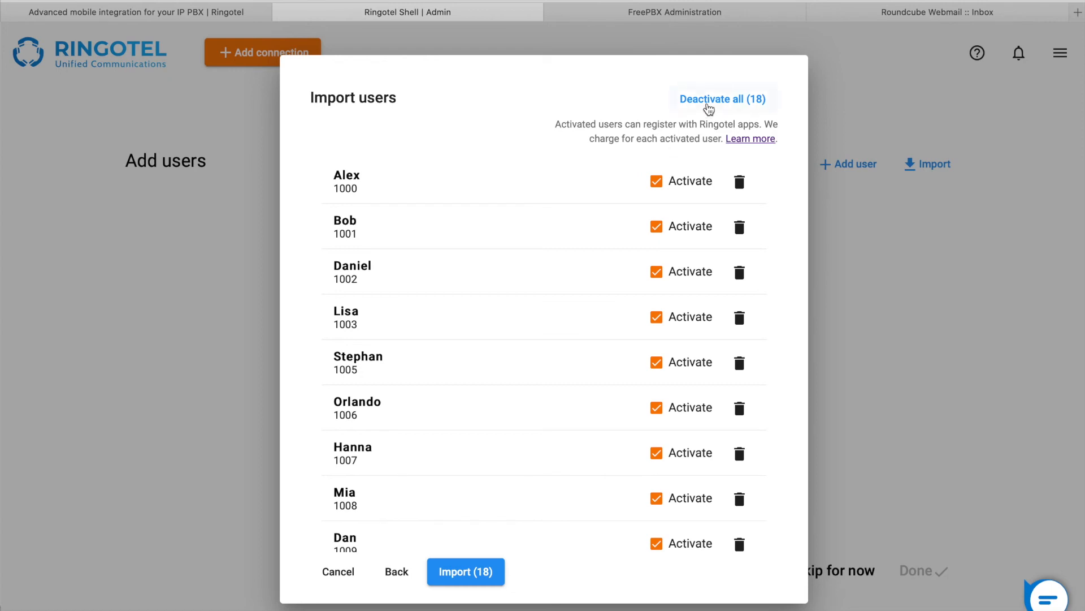
# Step: Deactivate all users, activate Alex and Bob, then import all 18
pyautogui.click(723, 99)
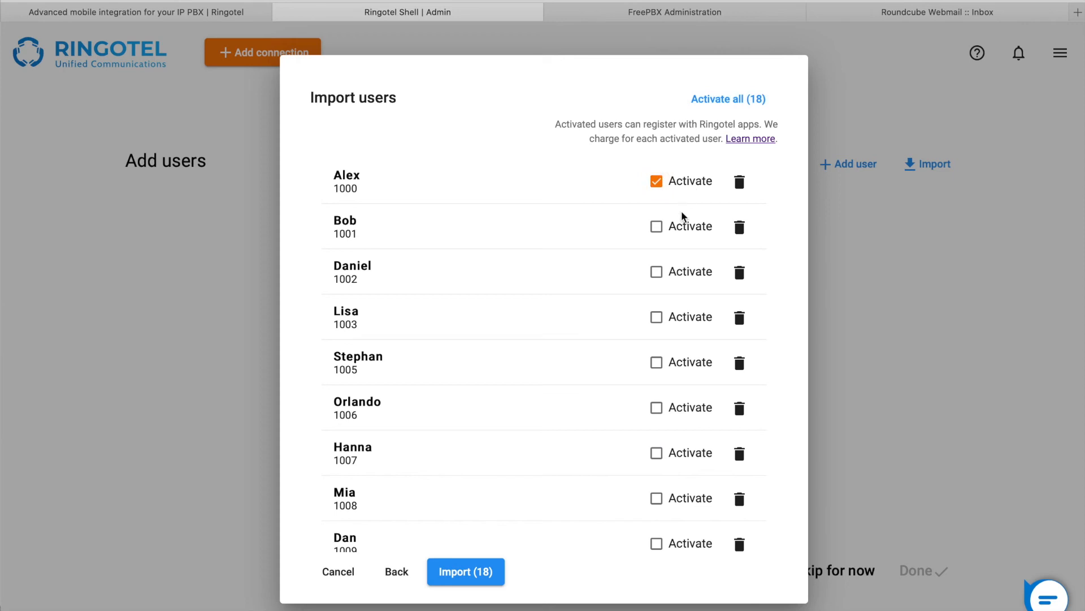
pyautogui.click(656, 226)
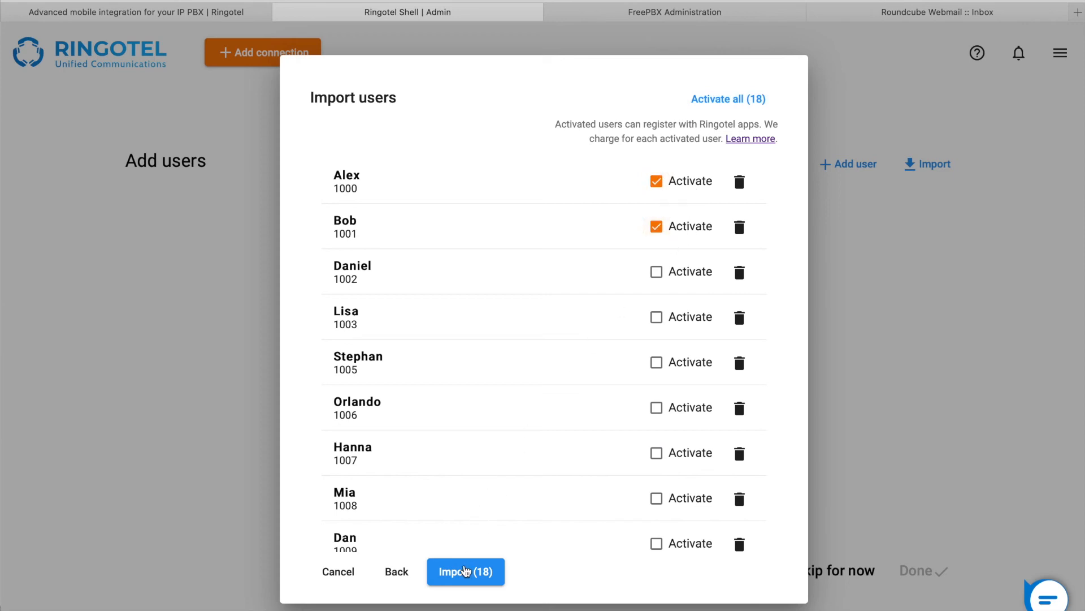
pyautogui.click(466, 571)
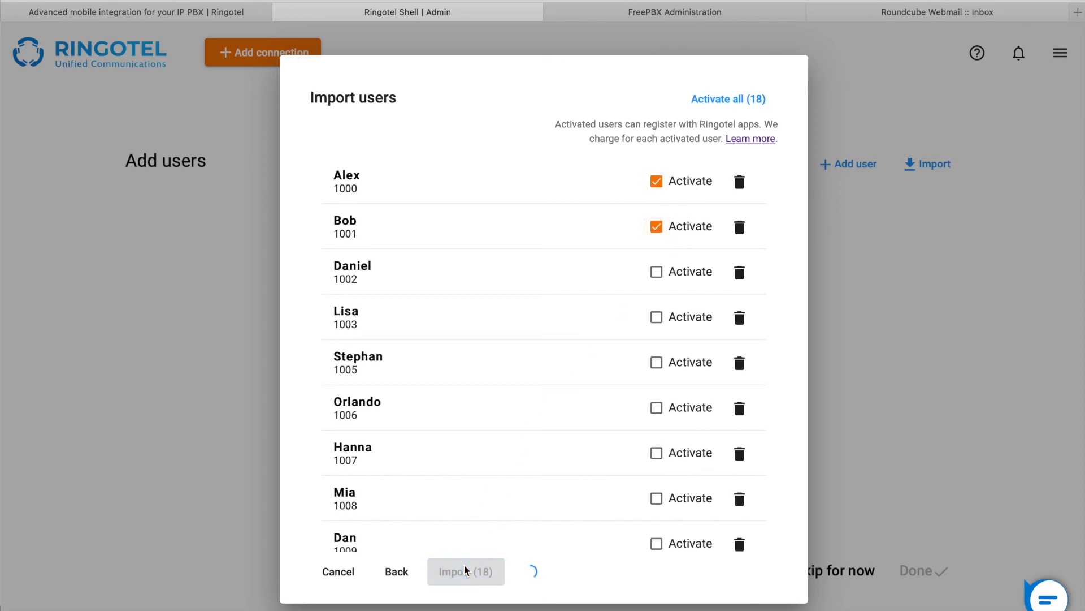
pyautogui.click(466, 572)
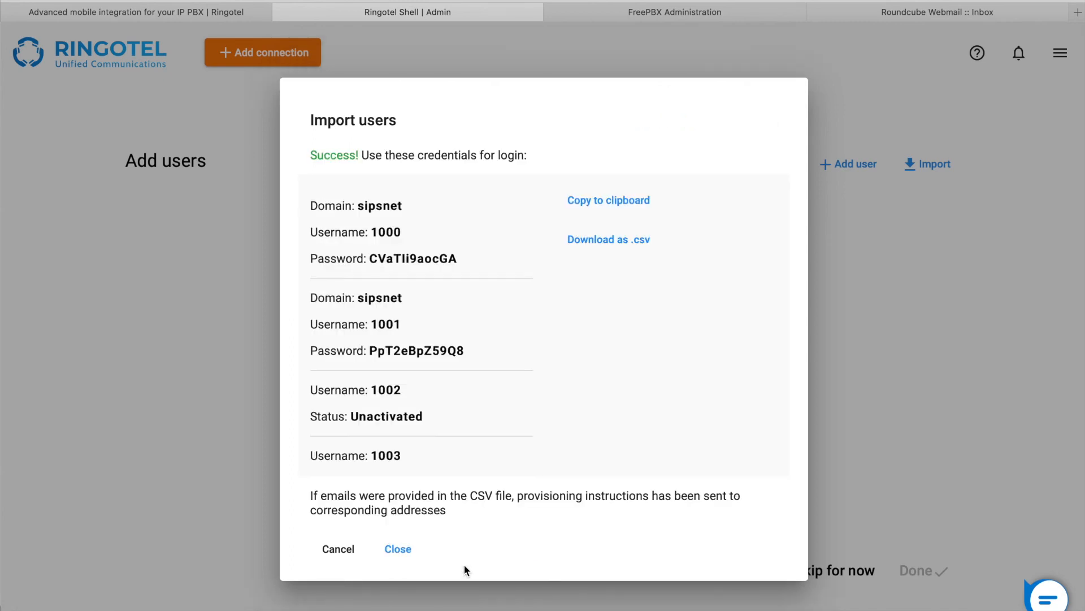
pyautogui.moveTo(480, 340)
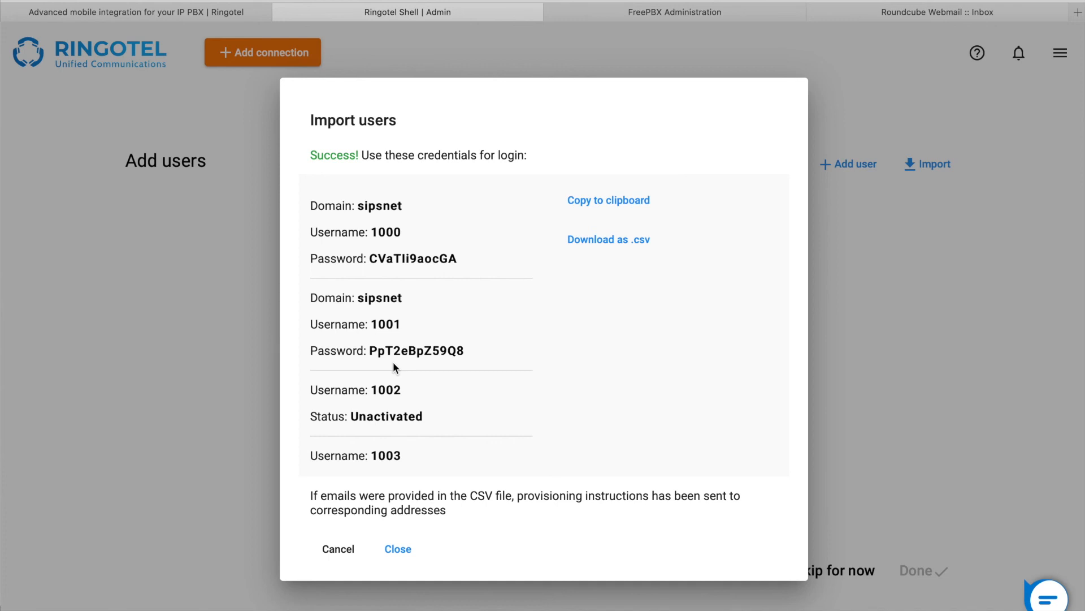
pyautogui.moveTo(700, 232)
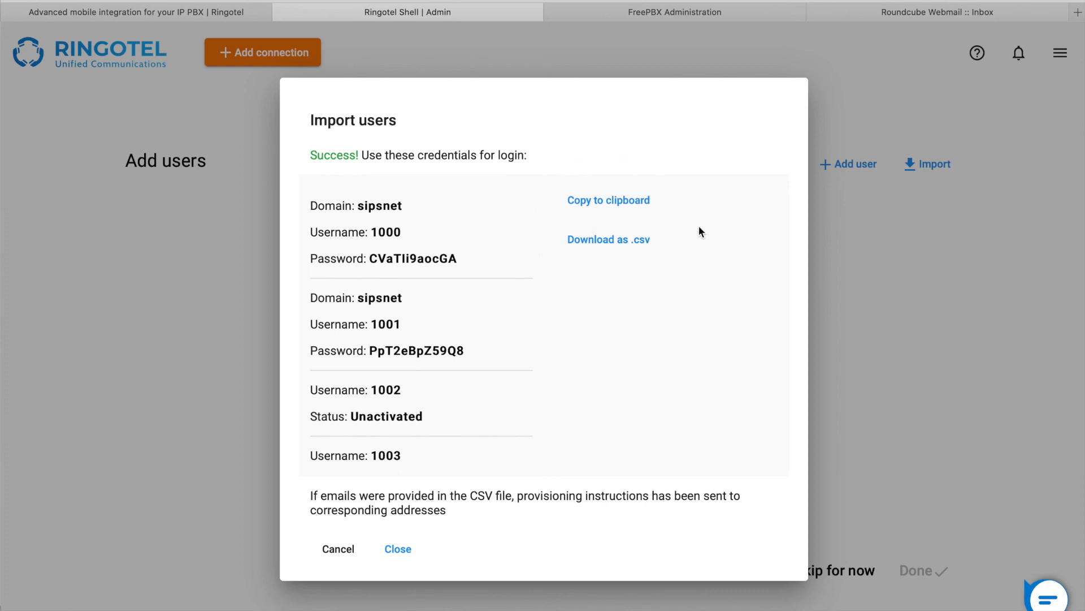
pyautogui.moveTo(548, 223)
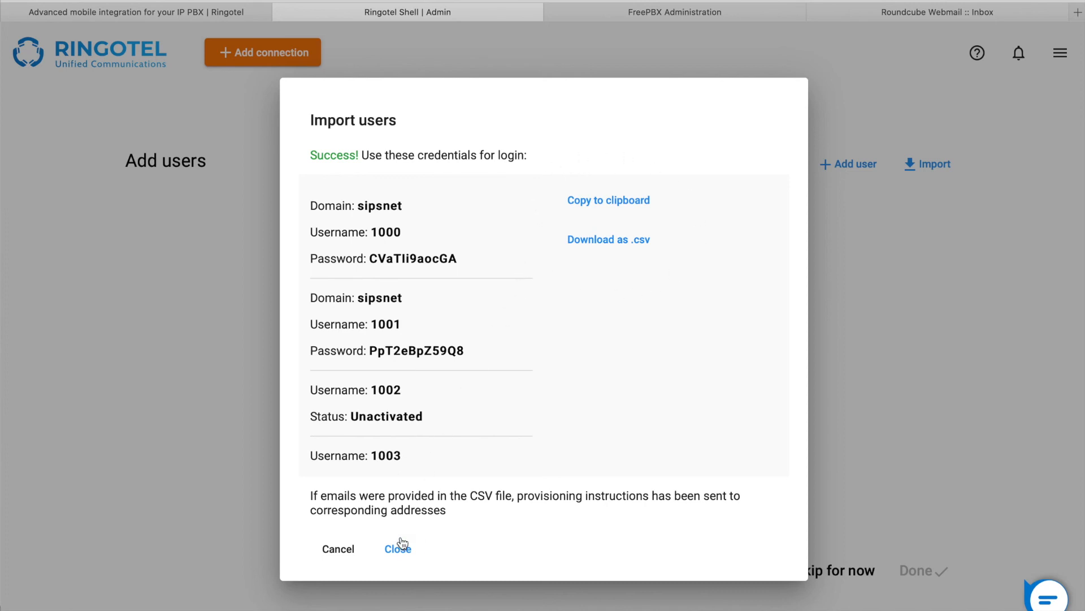
# Step: Close the import results listing the generated login credentials
pyautogui.click(397, 549)
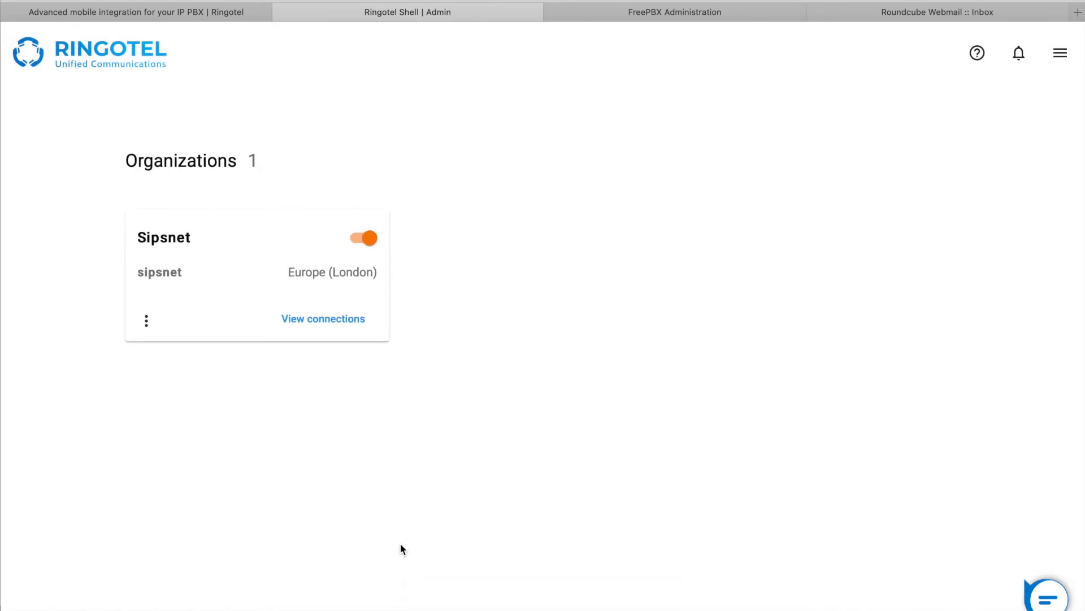
pyautogui.moveTo(870, 29)
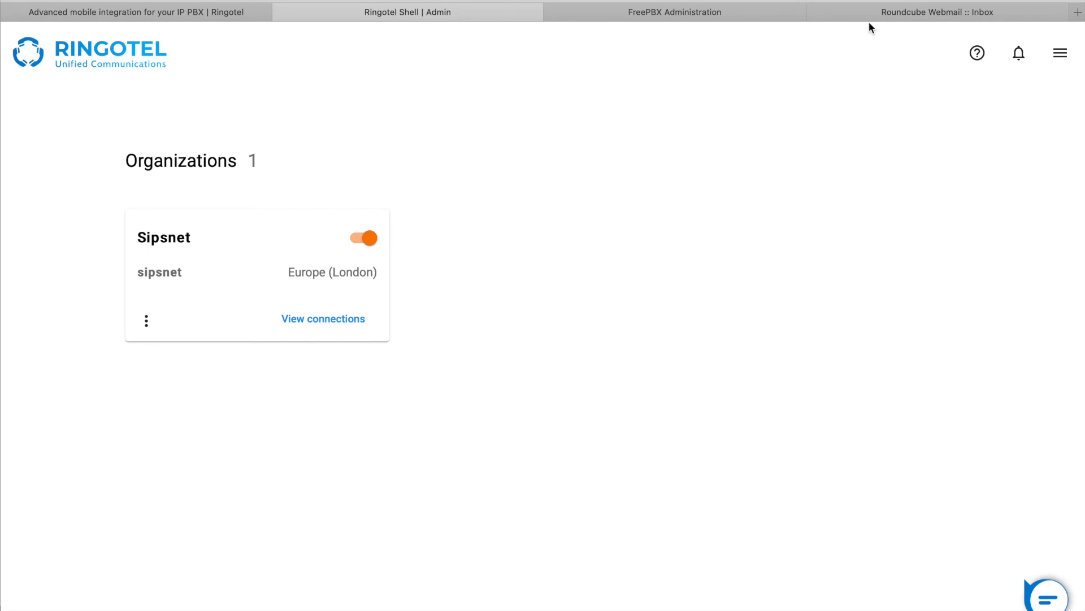
# Step: Open Alex's Ringotel Shell team invitation in Roundcube and scroll to the sipsnet credentials and QR code
pyautogui.click(938, 12)
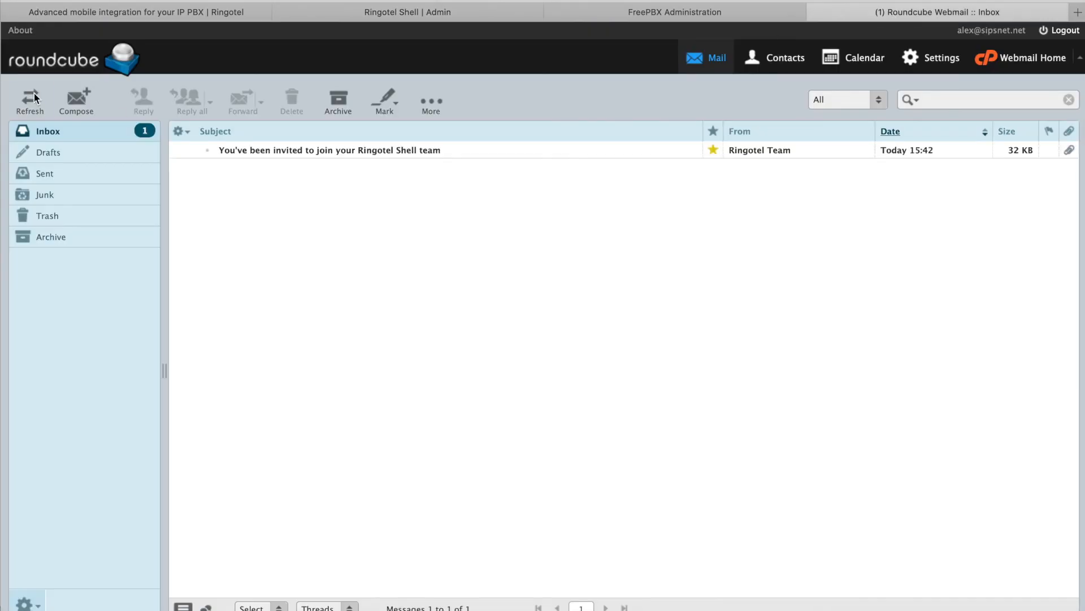
pyautogui.click(330, 149)
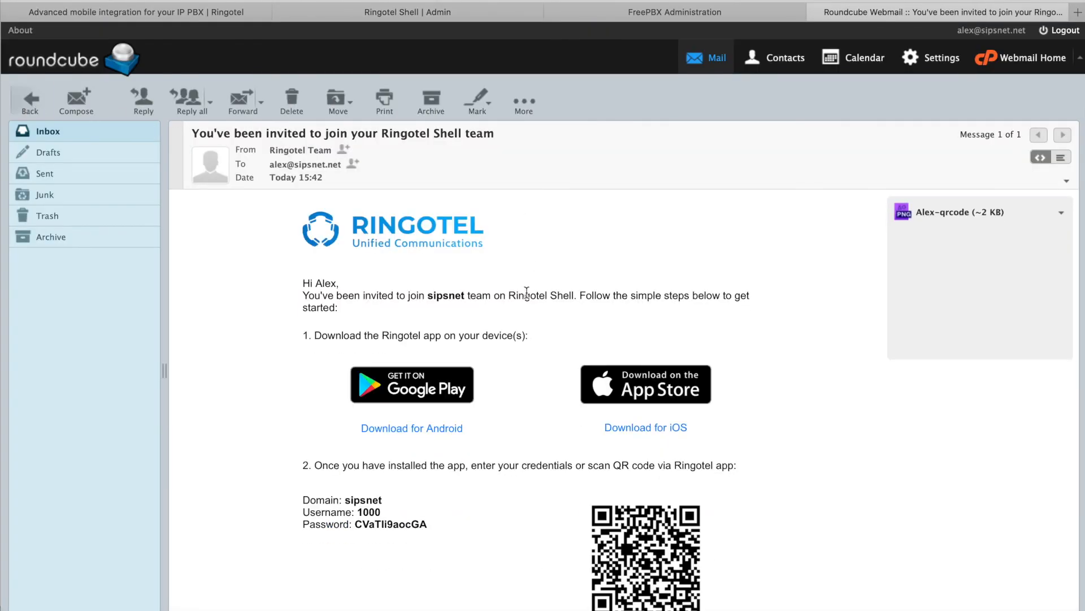
pyautogui.scroll(-3)
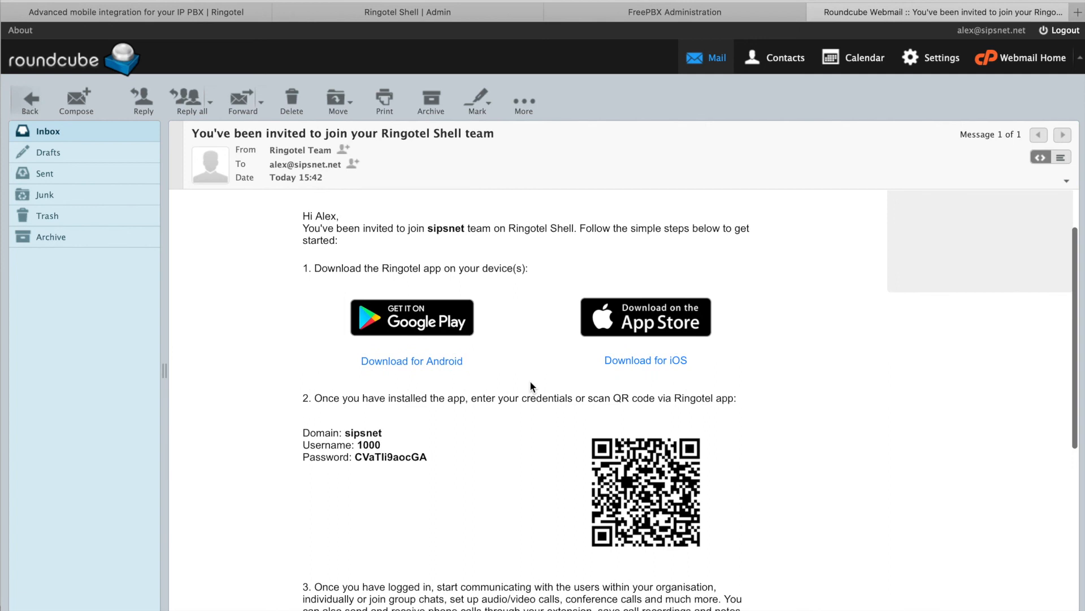
pyautogui.moveTo(471, 415)
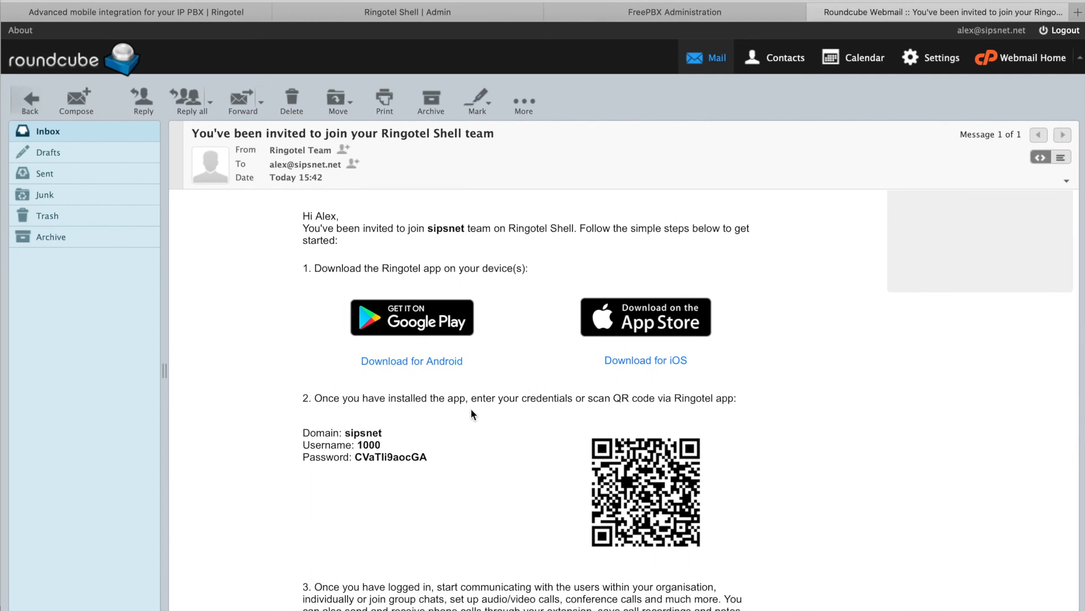
pyautogui.moveTo(353, 520)
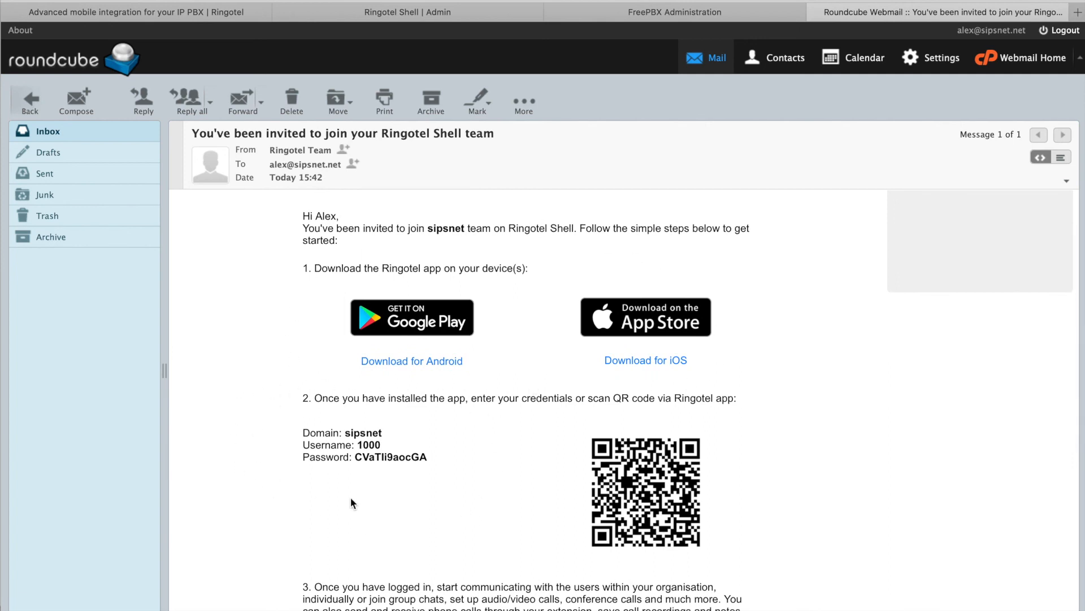
pyautogui.moveTo(791, 511)
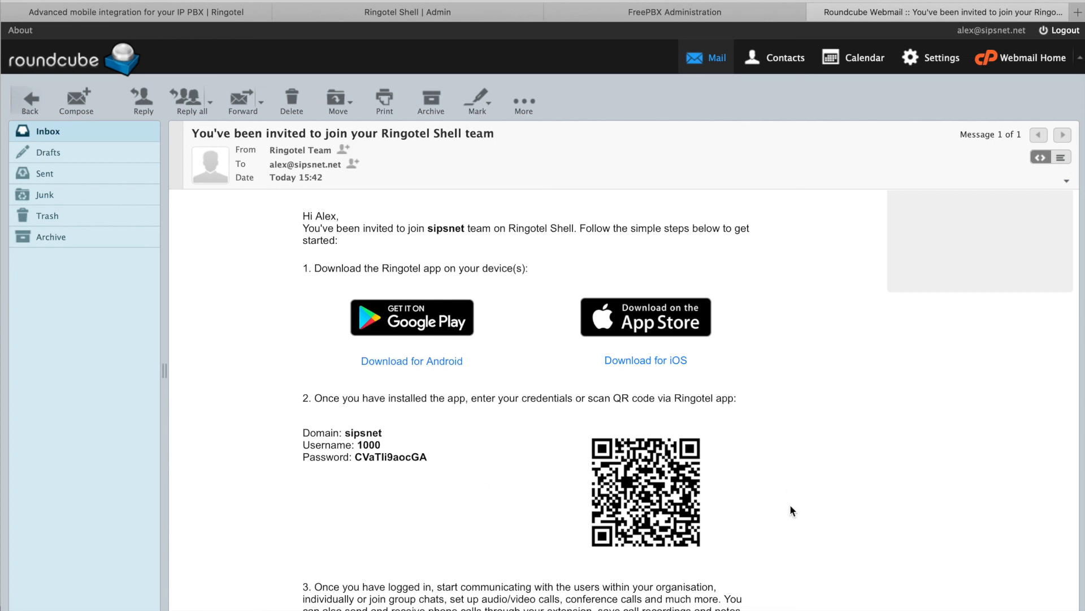